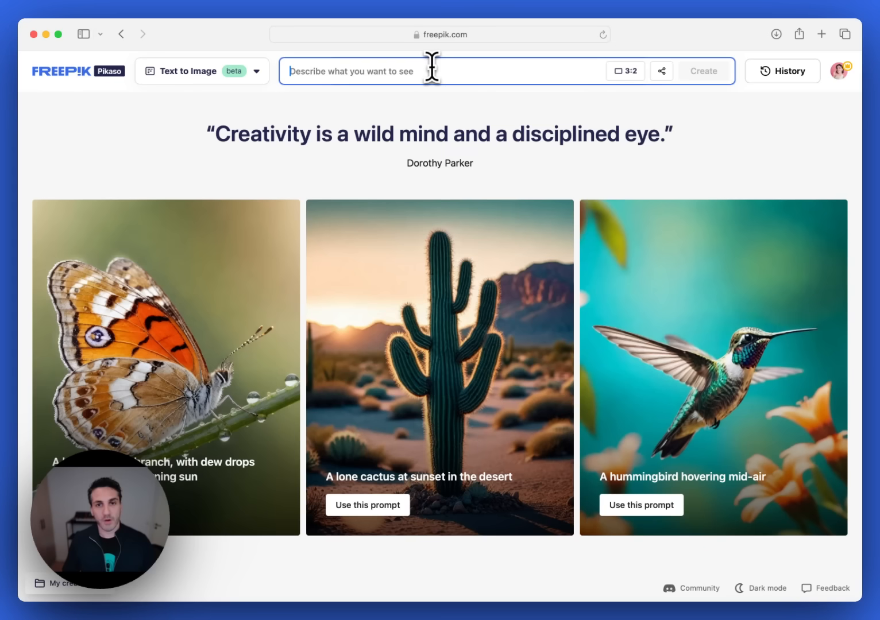
- Enter 'bird' as the text-to-image prompt
text(b)
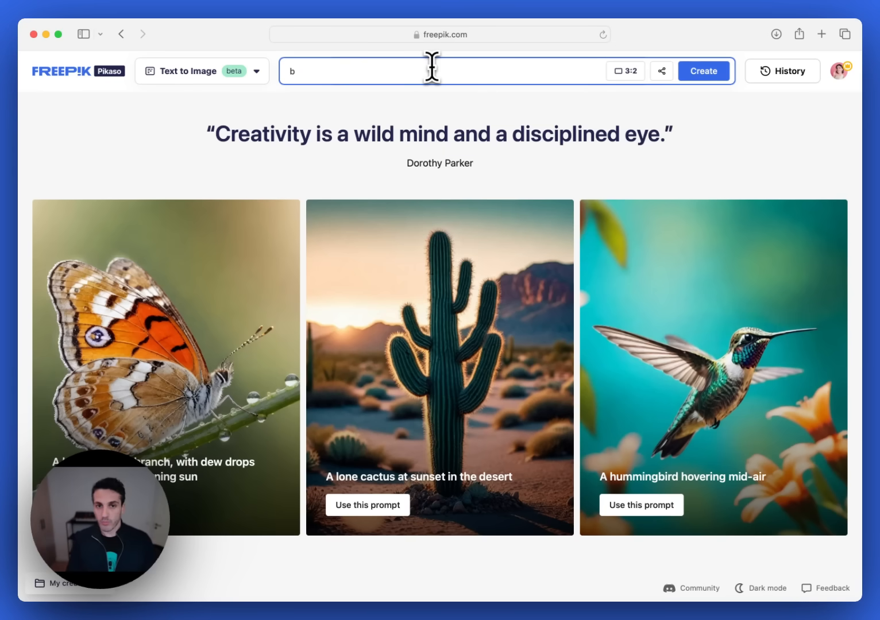
text(ird)
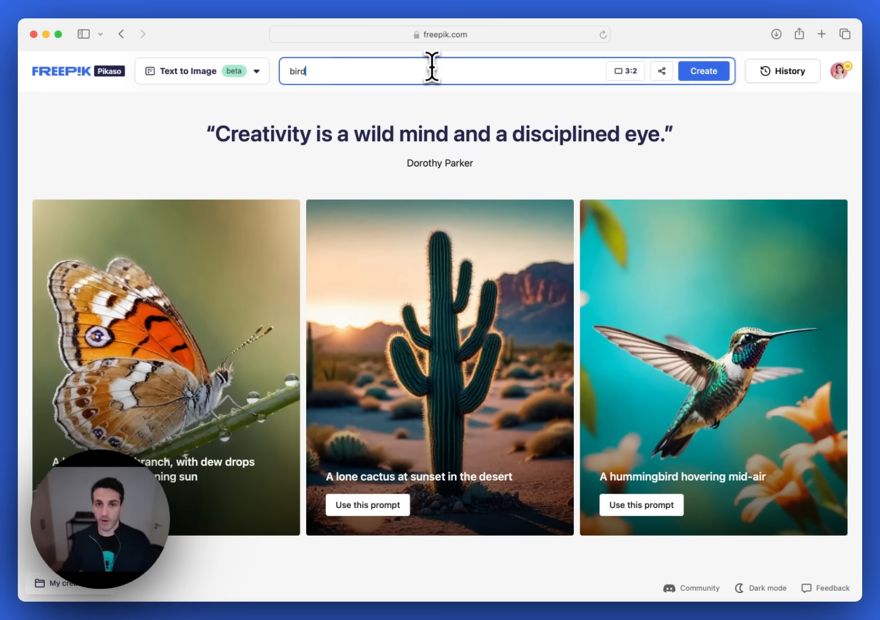
mouse_move(534, 75)
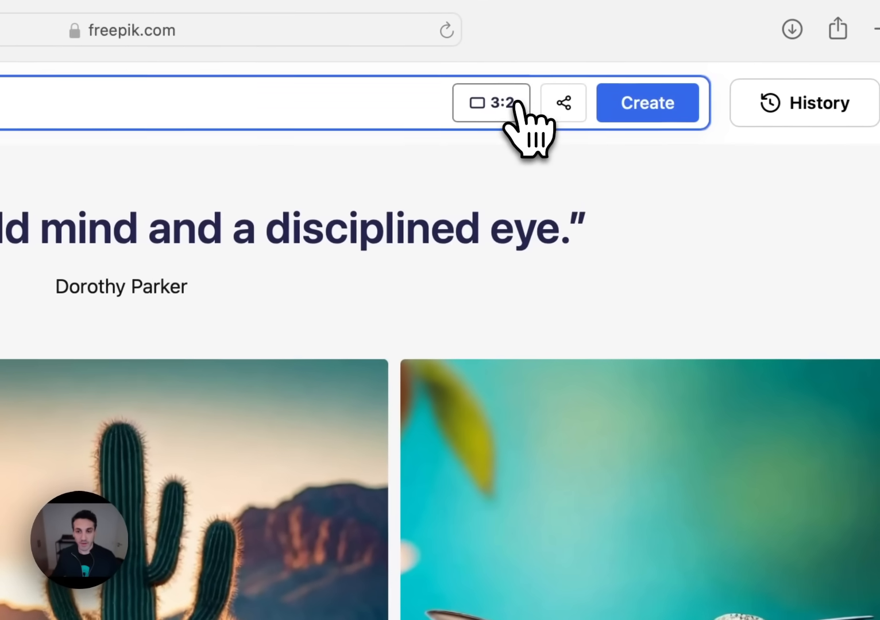
- Change the aspect ratio from 3:2 to 9:16 Social Story
click(489, 102)
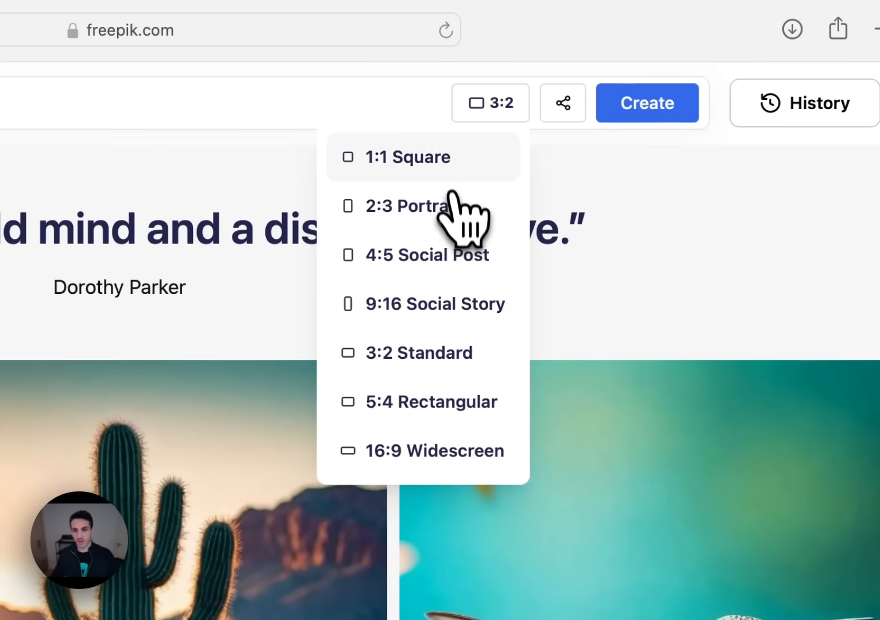
mouse_move(465, 321)
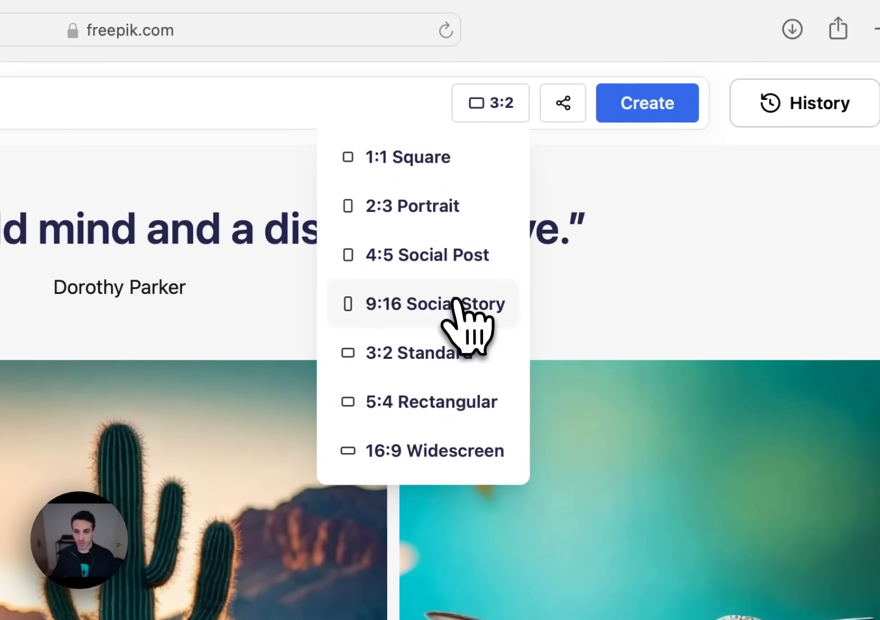
click(428, 303)
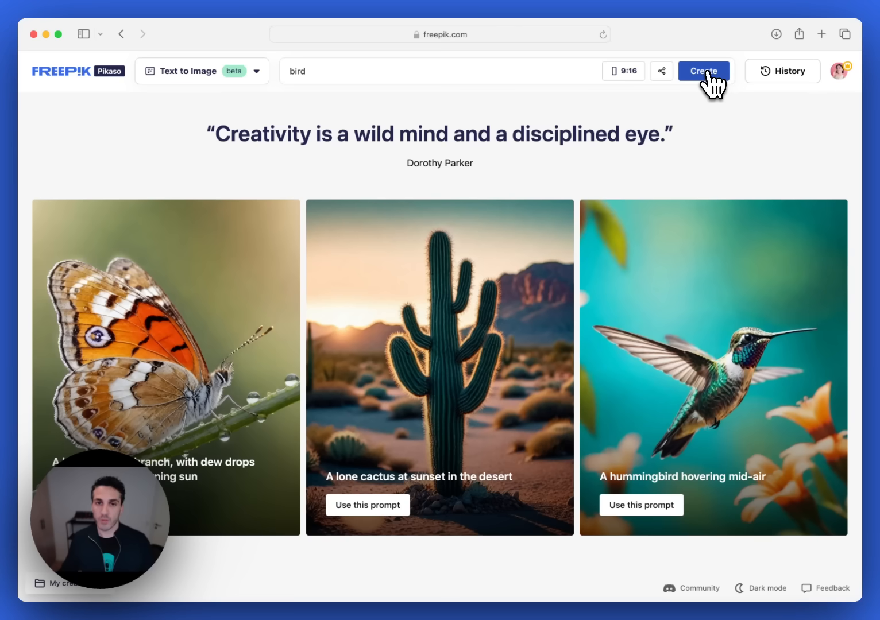
- Generate several batches of tall 9:16 bird images from the prompt
click(703, 71)
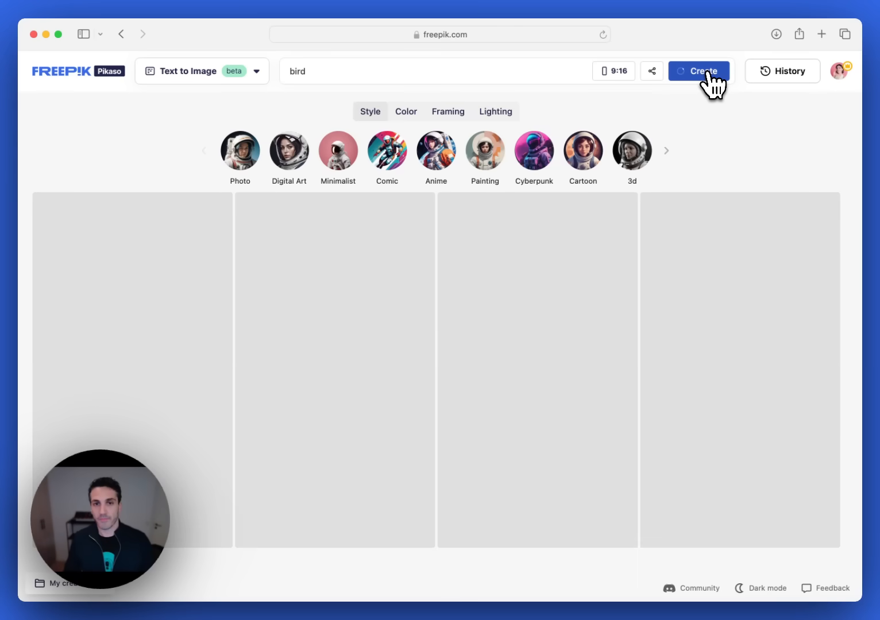
click(698, 72)
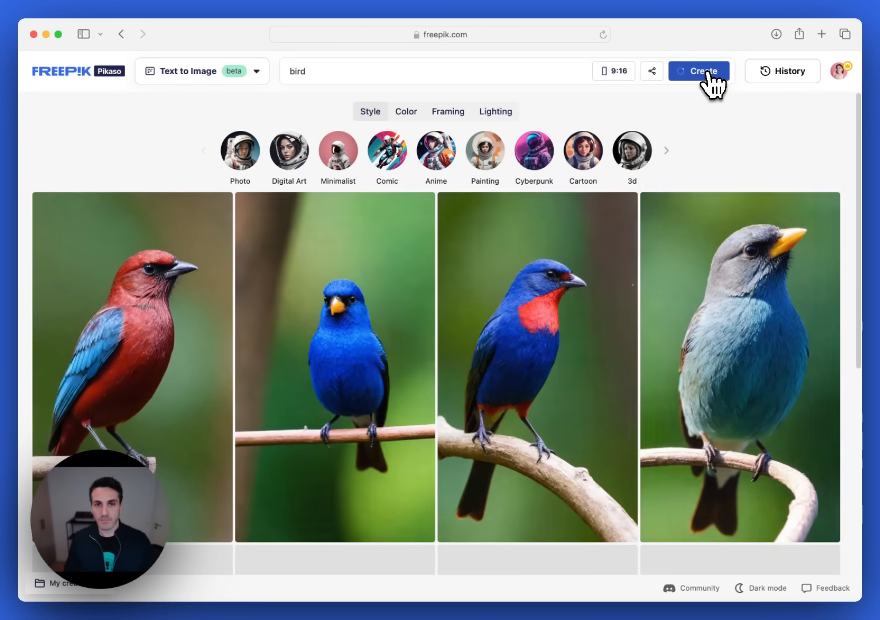
click(698, 71)
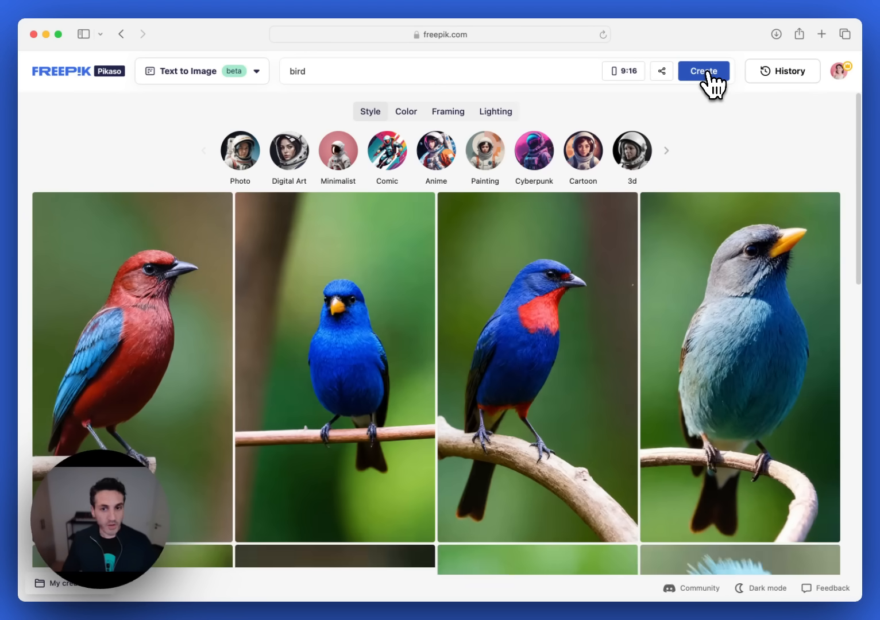
mouse_move(868, 128)
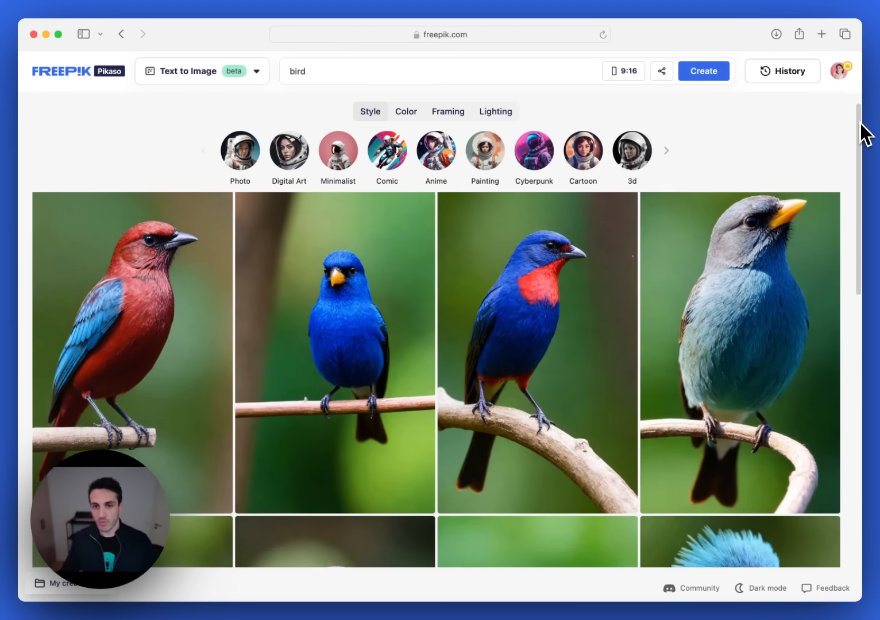
- Scroll through the generated bird results and back up toward the Style presets row
scroll(down, 3)
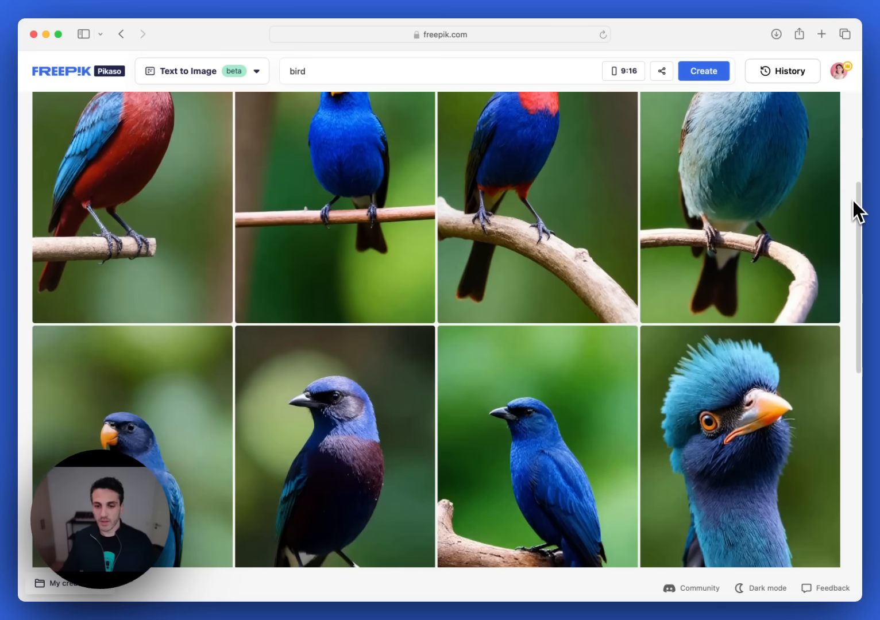
scroll(down, 3)
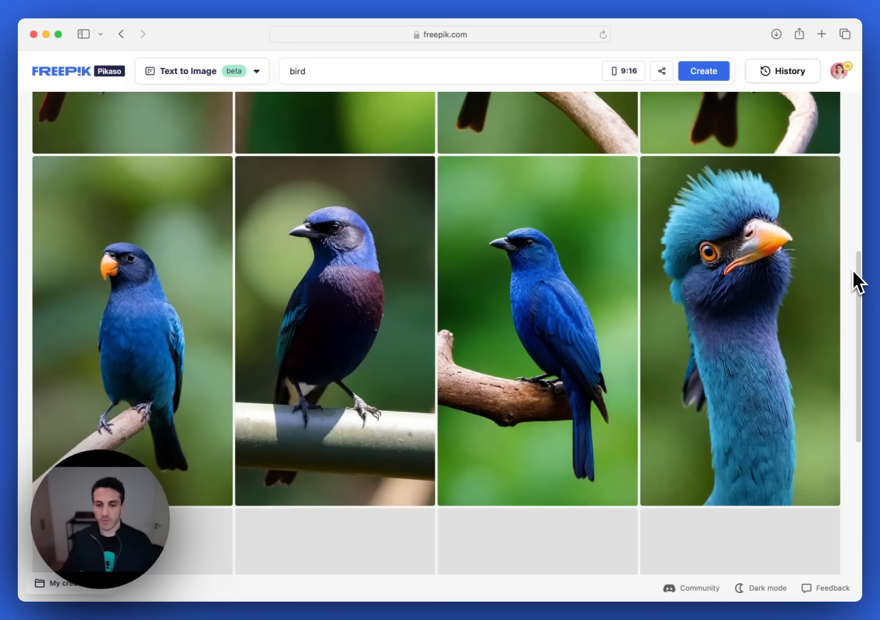
scroll(down, 3)
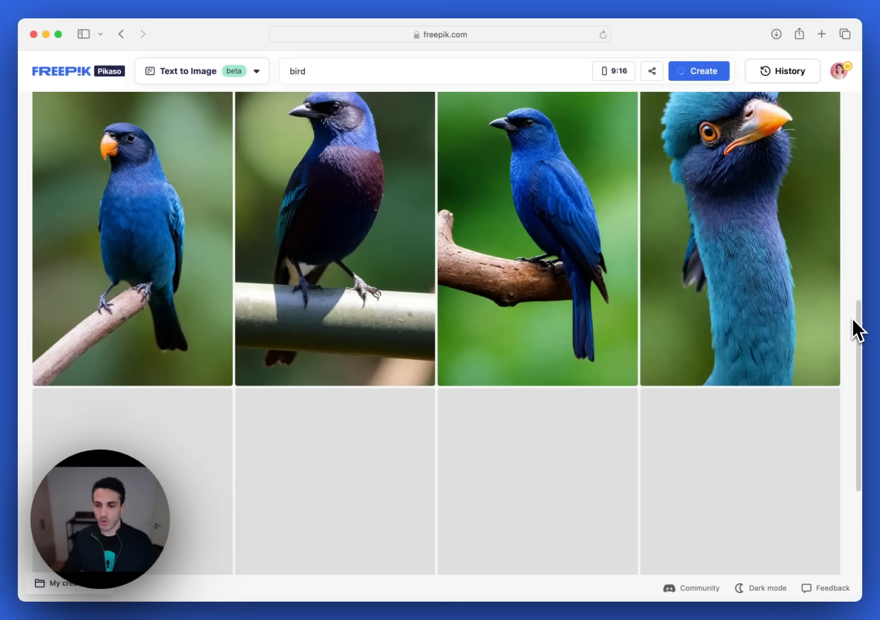
scroll(down, 3)
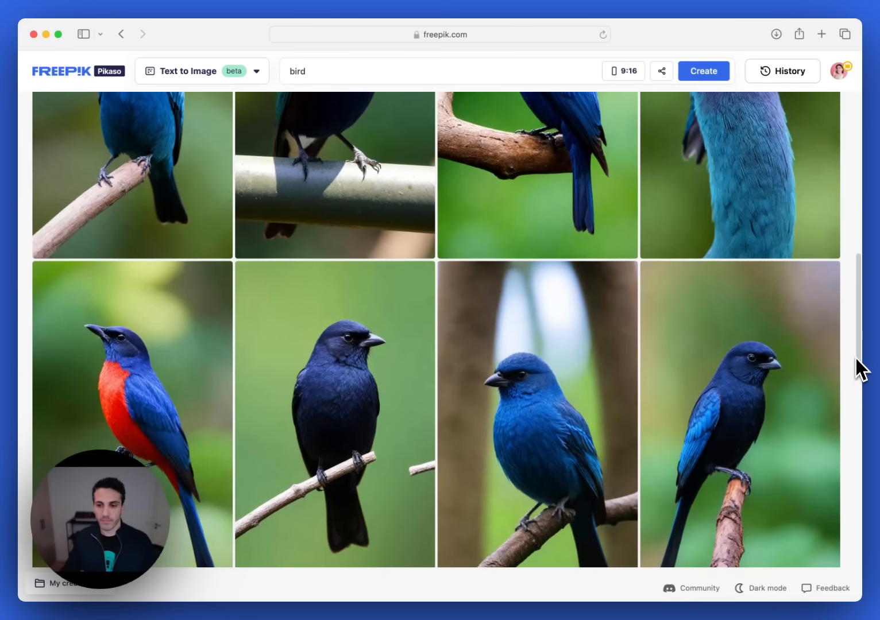
scroll(down, 3)
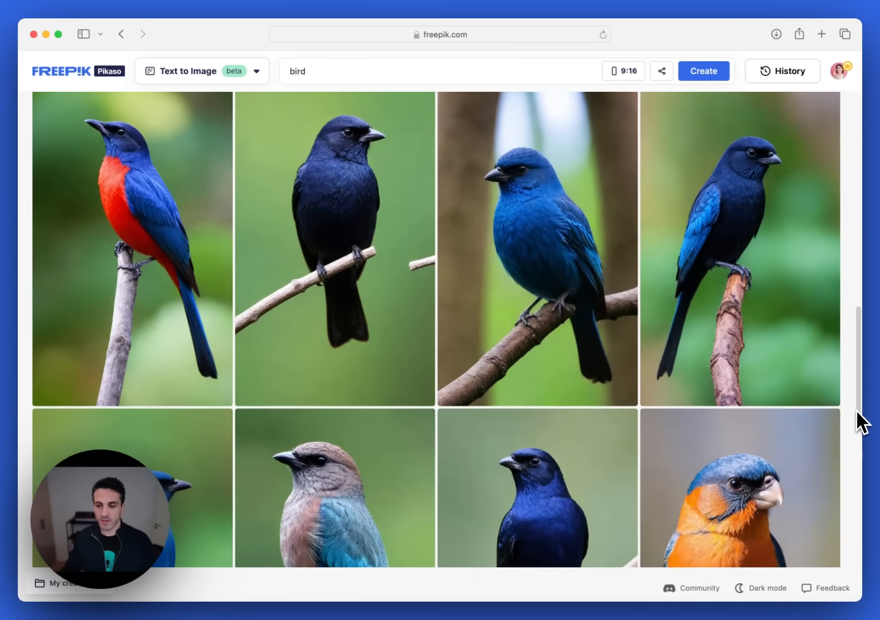
scroll(down, 3)
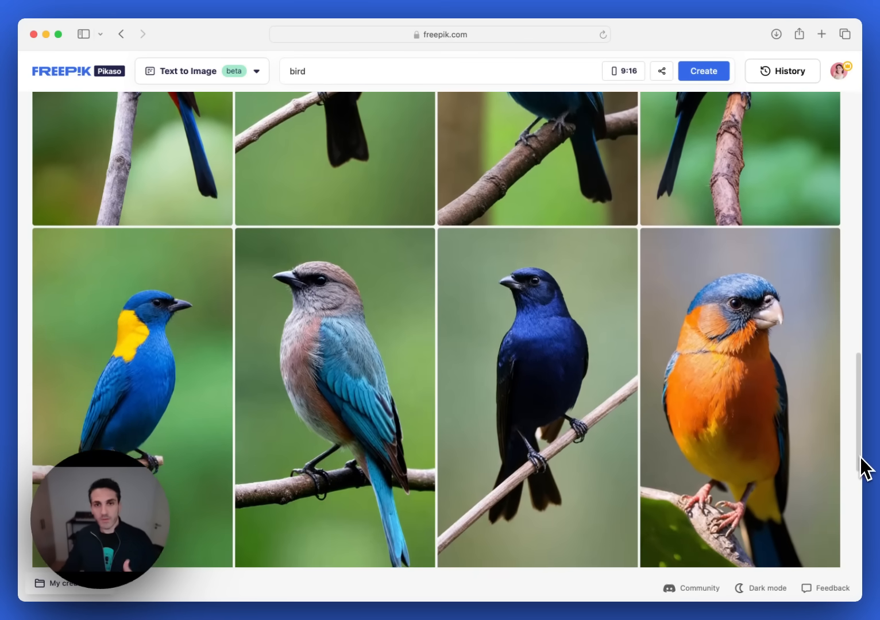
scroll(down, 3)
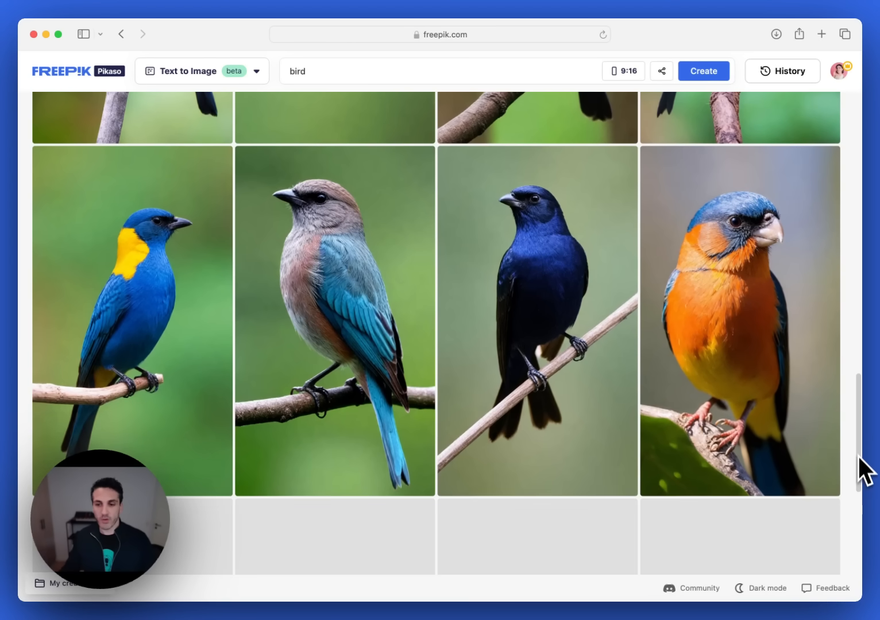
scroll(down, 3)
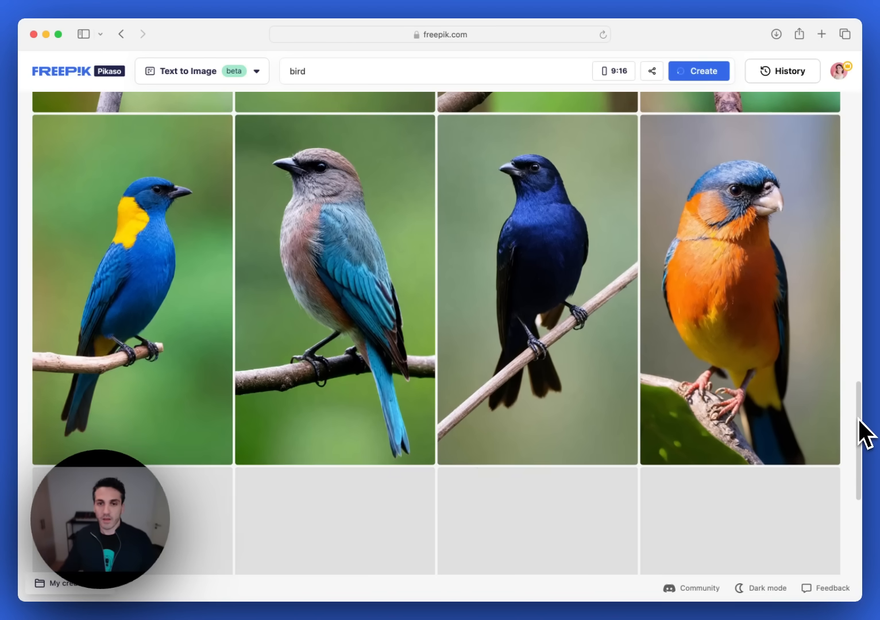
scroll(up, 3)
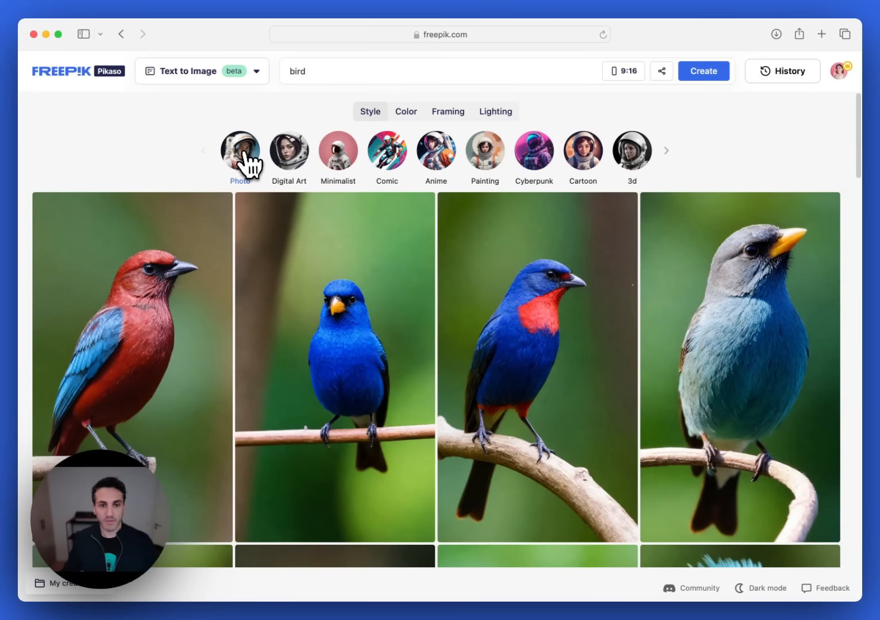
- Apply the Photo style, regenerate the birds, and switch to the Color presets
click(239, 150)
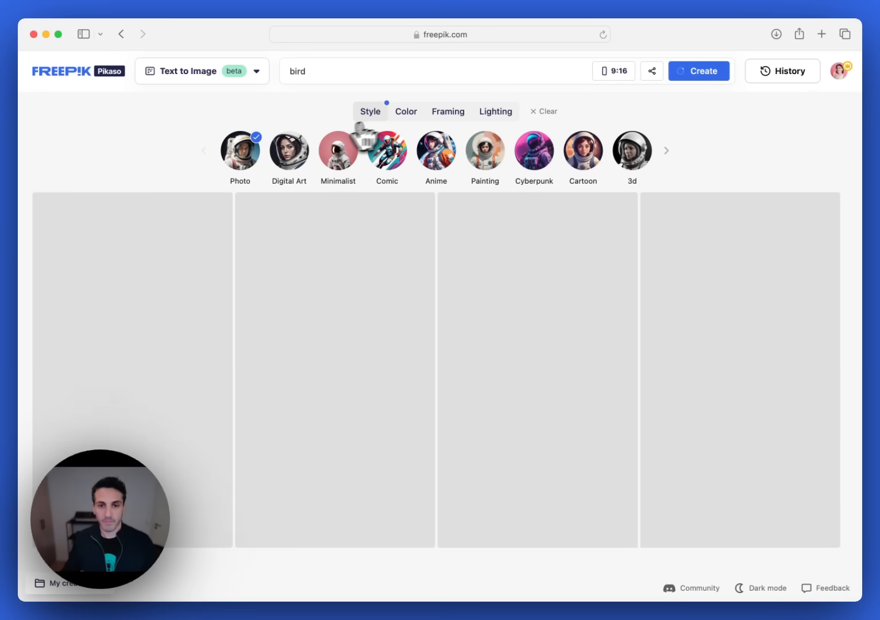
mouse_move(391, 126)
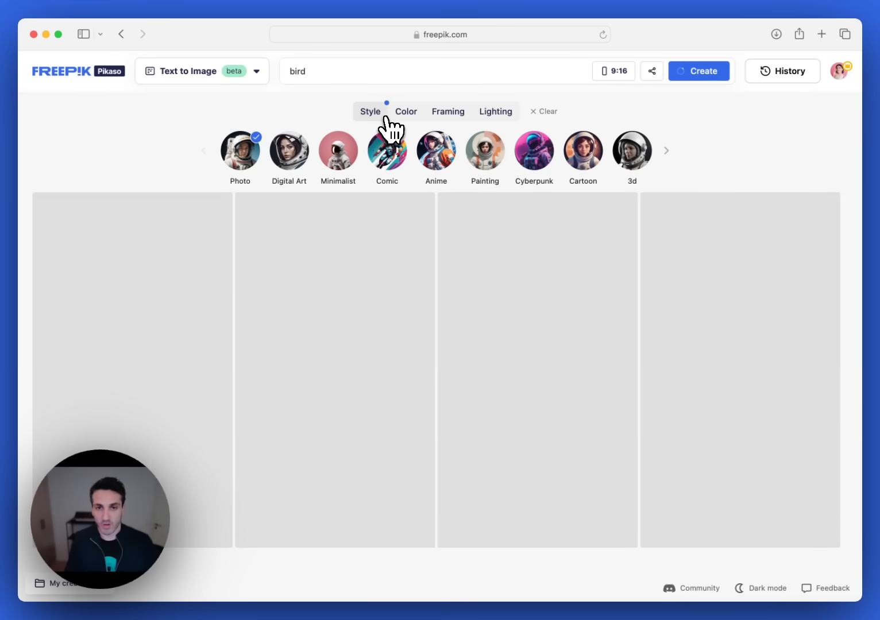
click(698, 71)
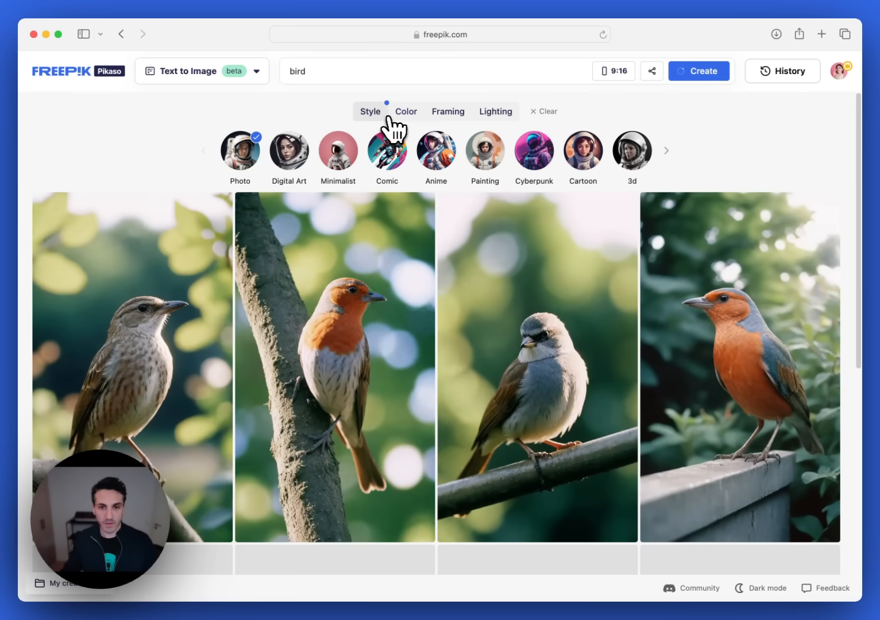
click(406, 111)
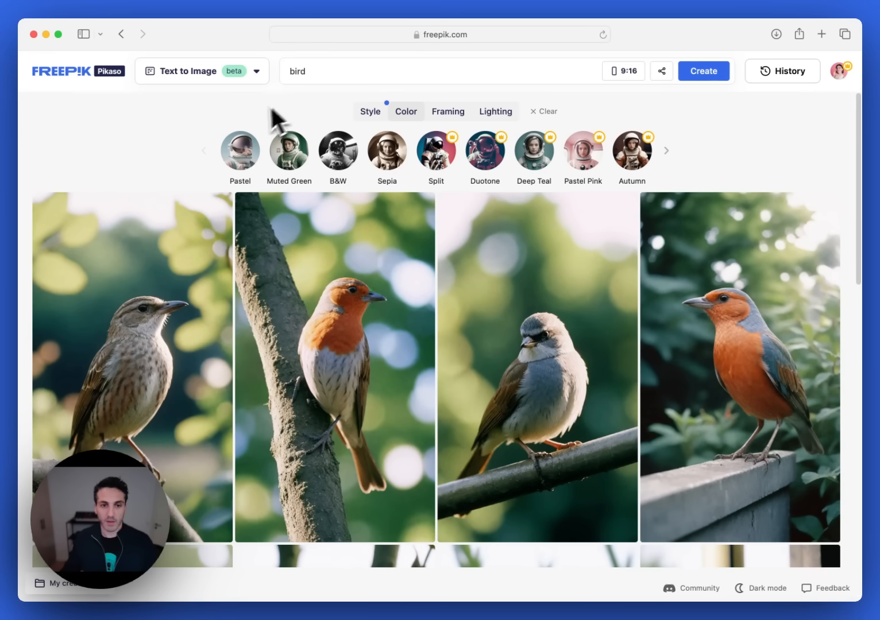
mouse_move(240, 151)
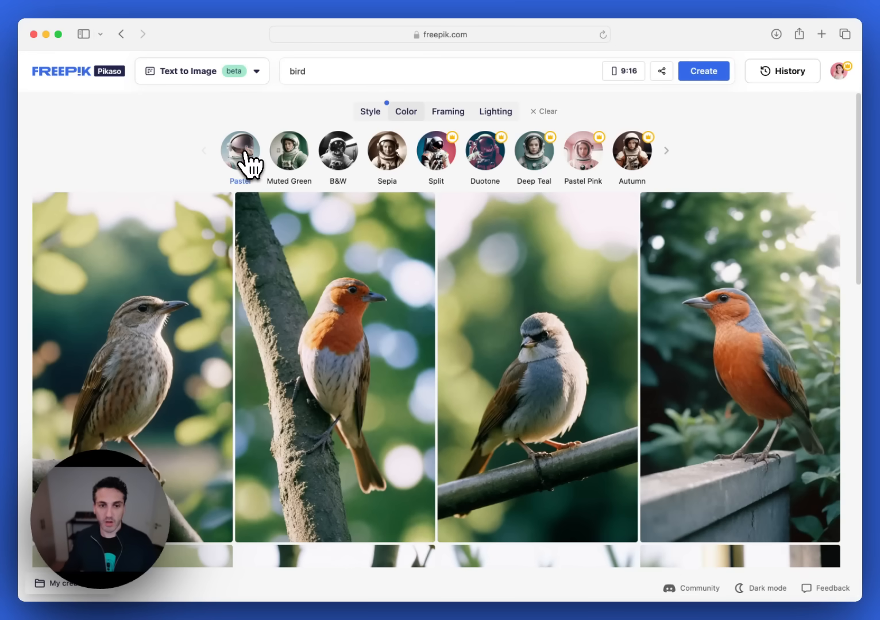
- Apply Pastel colour and Portrait framing to the bird images
click(239, 152)
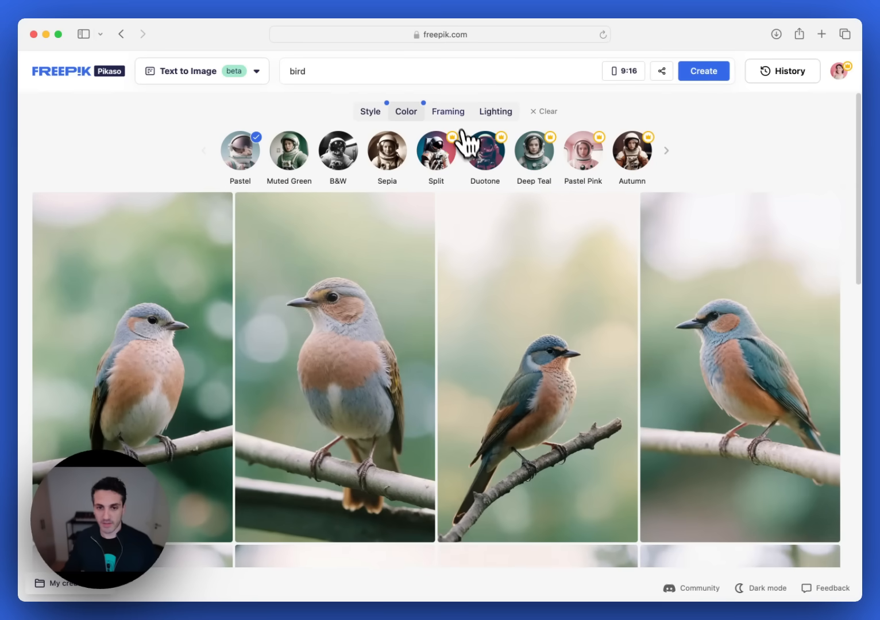
click(447, 111)
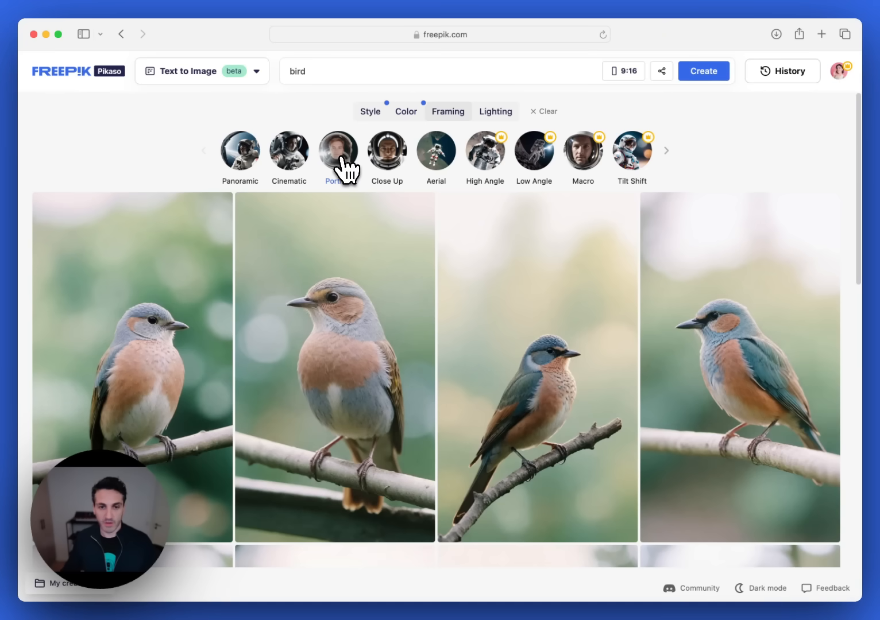
click(338, 150)
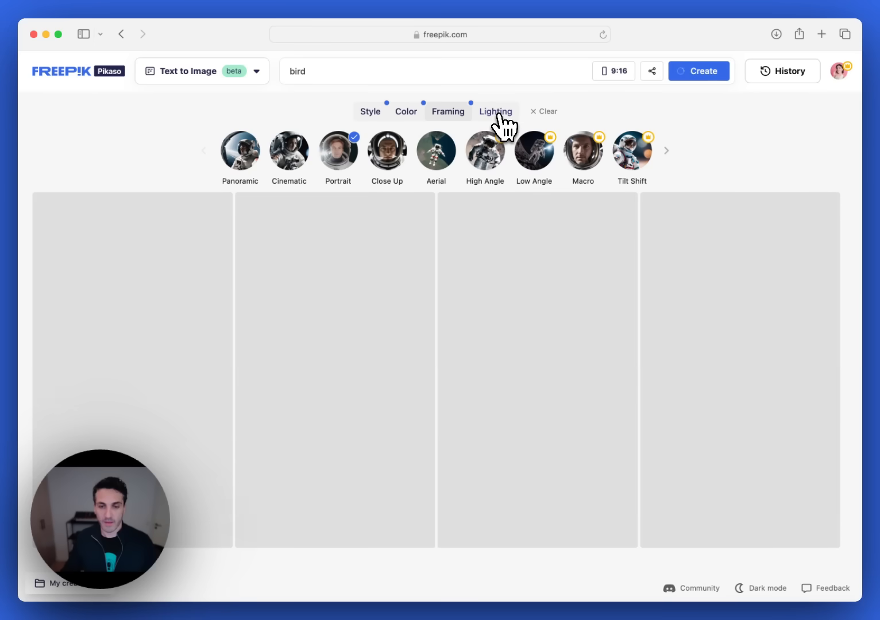
- Apply Iridescent lighting to the pastel portrait bird images
click(495, 111)
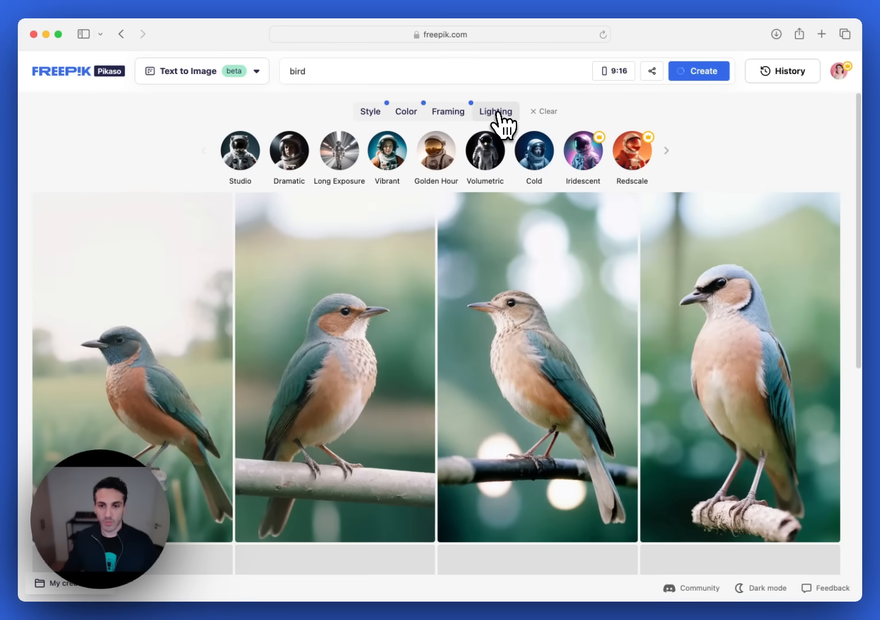
mouse_move(582, 155)
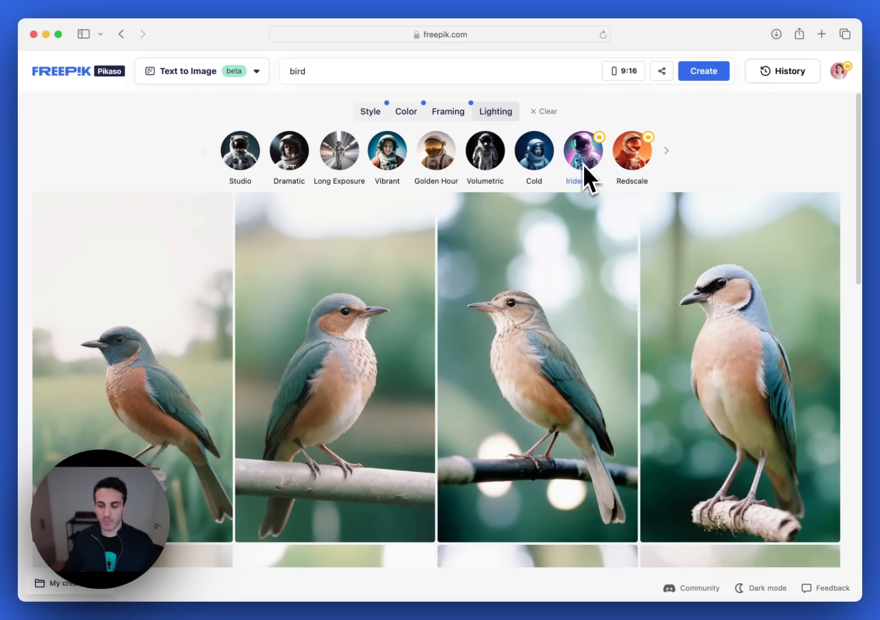
mouse_move(588, 167)
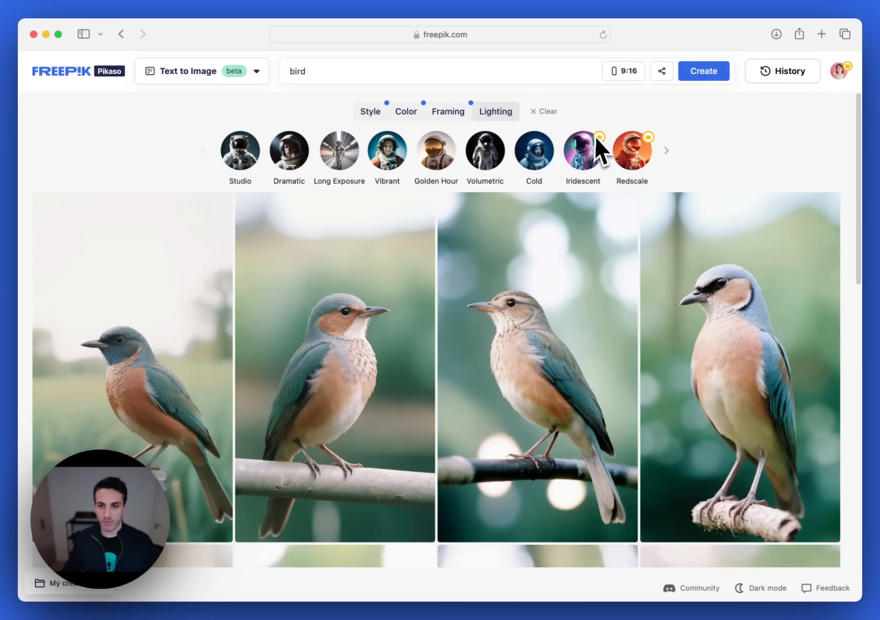
click(581, 151)
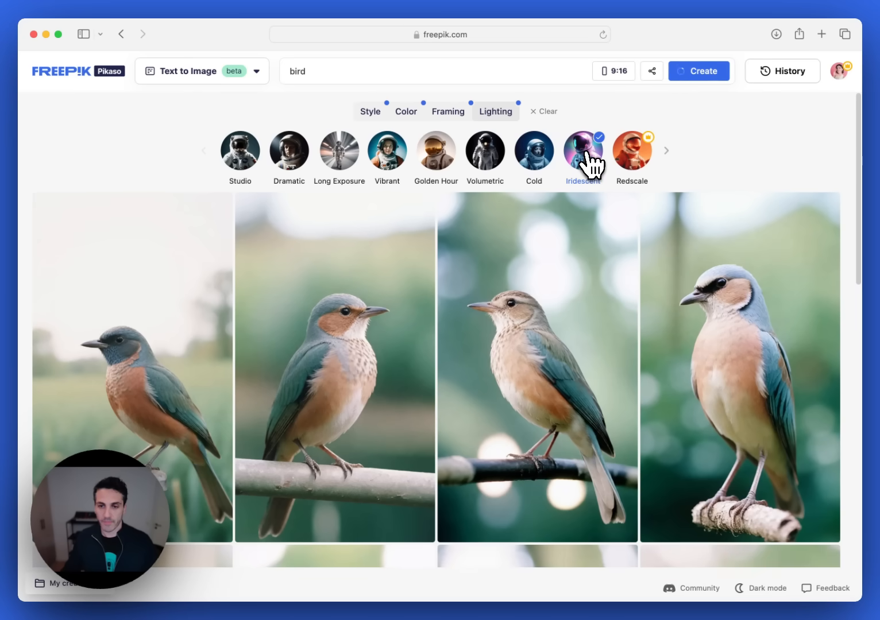
click(581, 151)
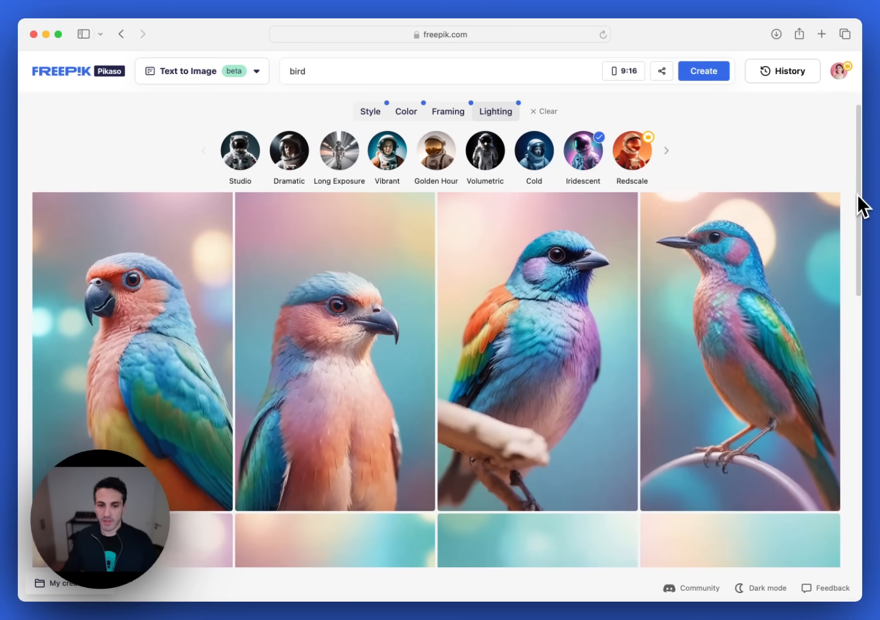
scroll(down, 3)
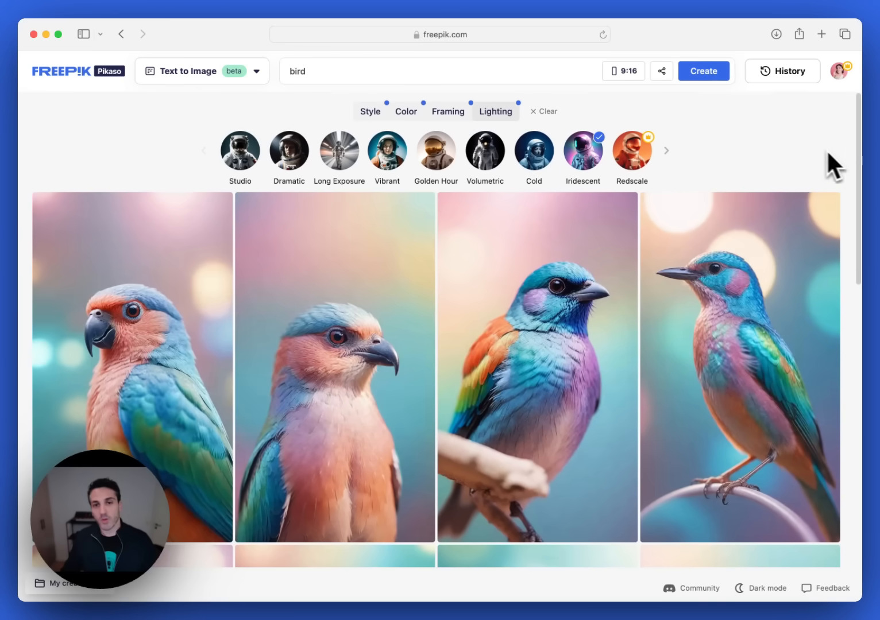
mouse_move(800, 160)
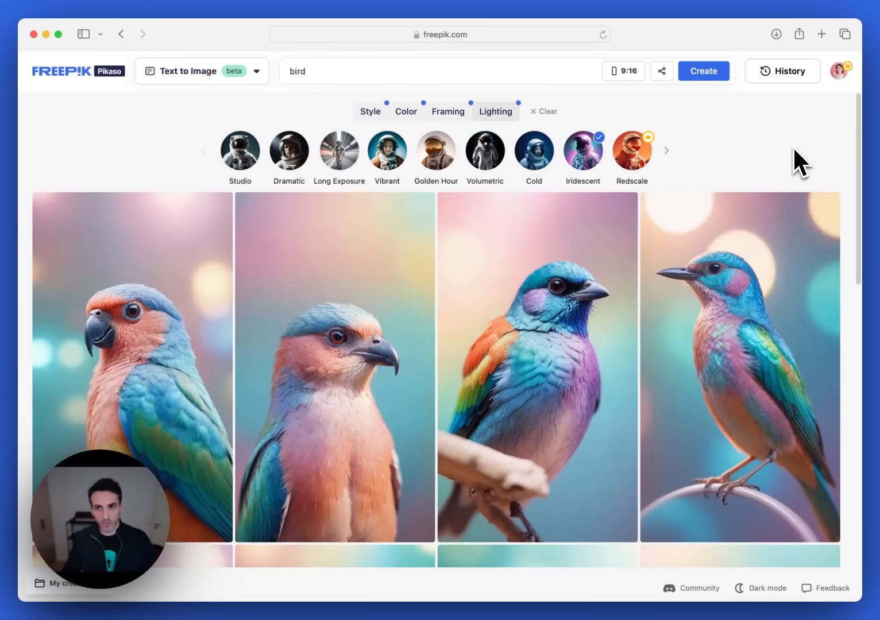